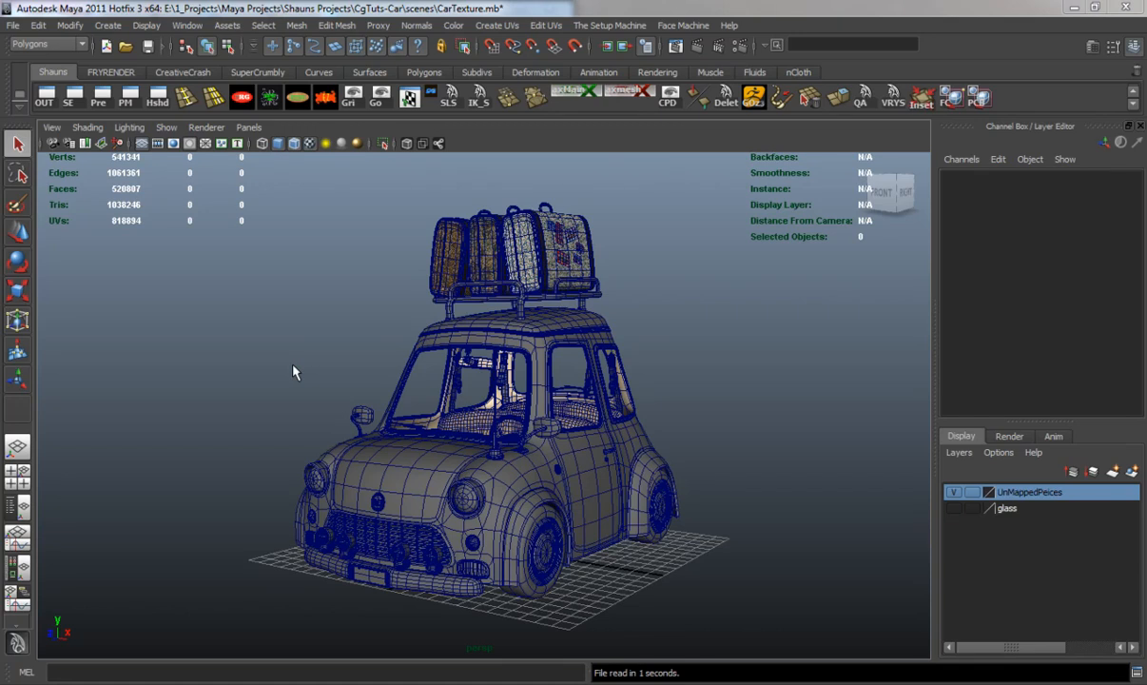
{"action": "mouse_move", "coordinate": [295, 379]}
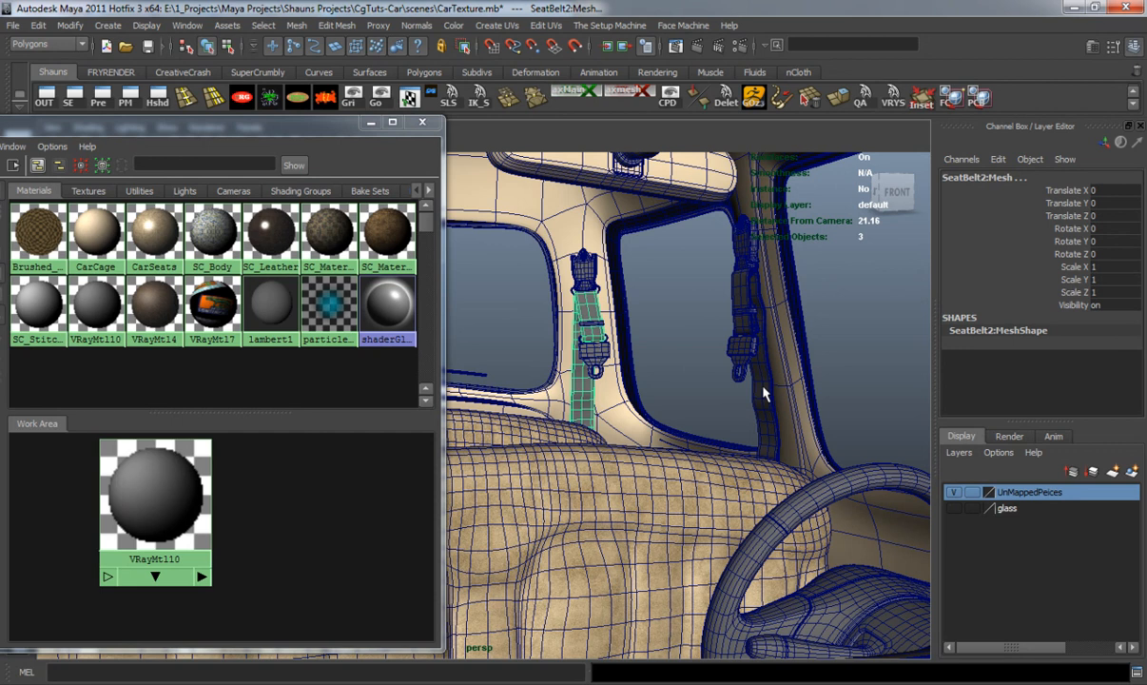
Map a File texture with 2D placement to VRayMtl110's diffuse colour
{"action": "right_click", "coordinate": [154, 494]}
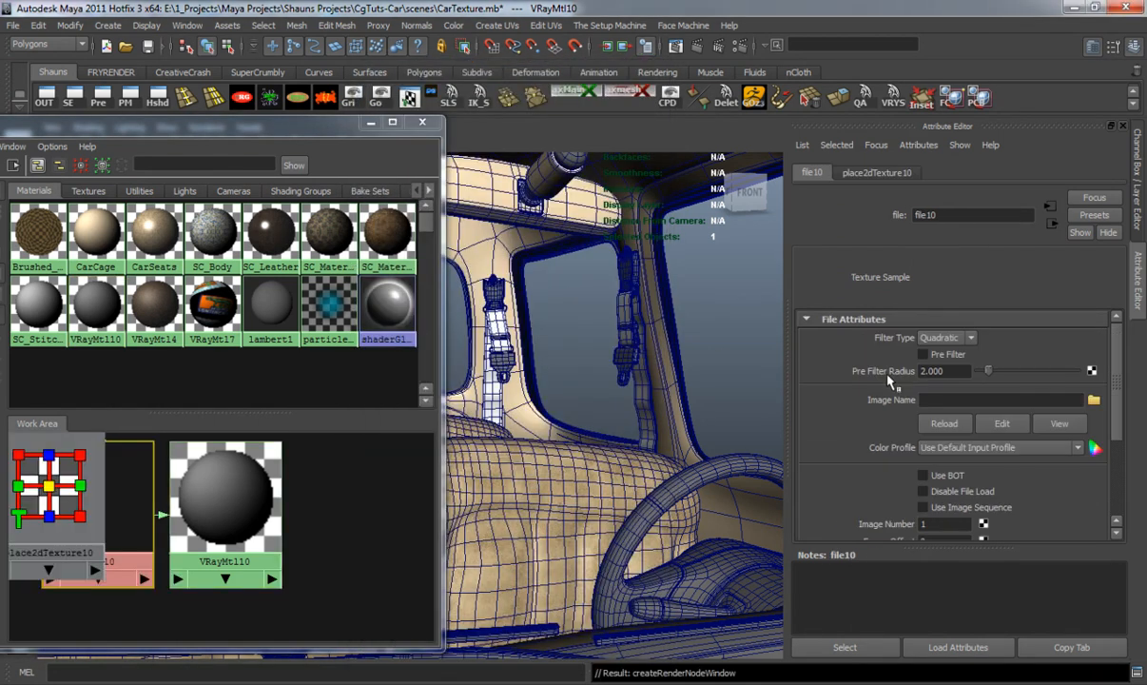
{"action": "left_click", "coordinate": [970, 337]}
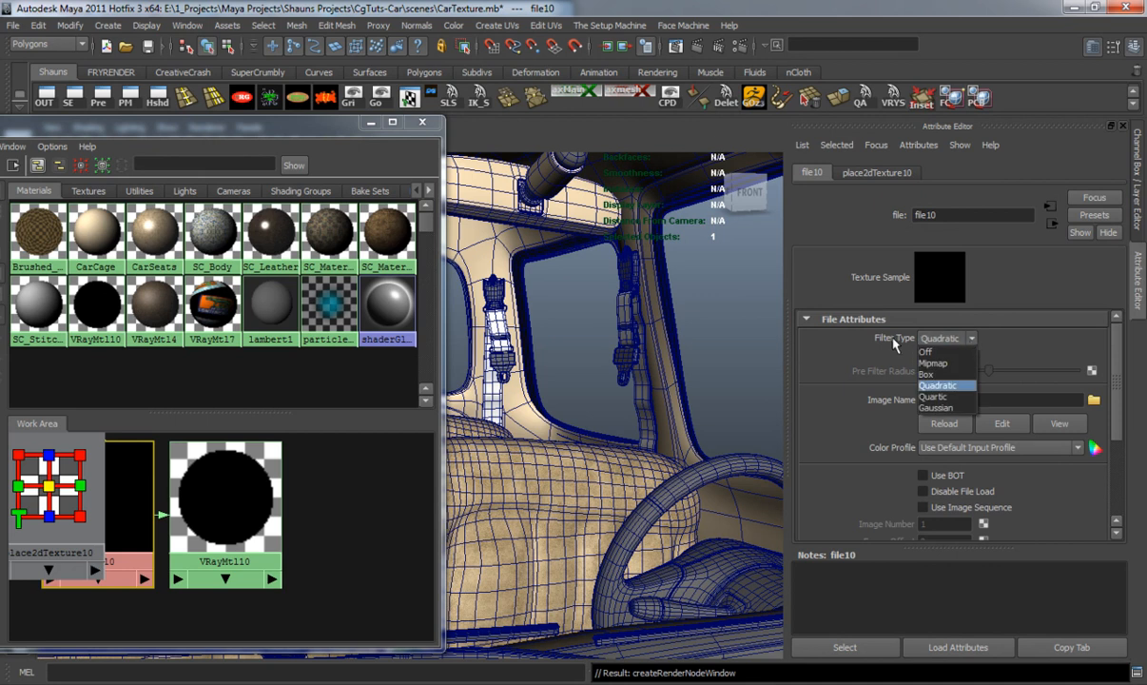
Set the texture's Filter Type to Off and load seatBelt.jpg from sourceimages
{"action": "left_click", "coordinate": [1095, 399]}
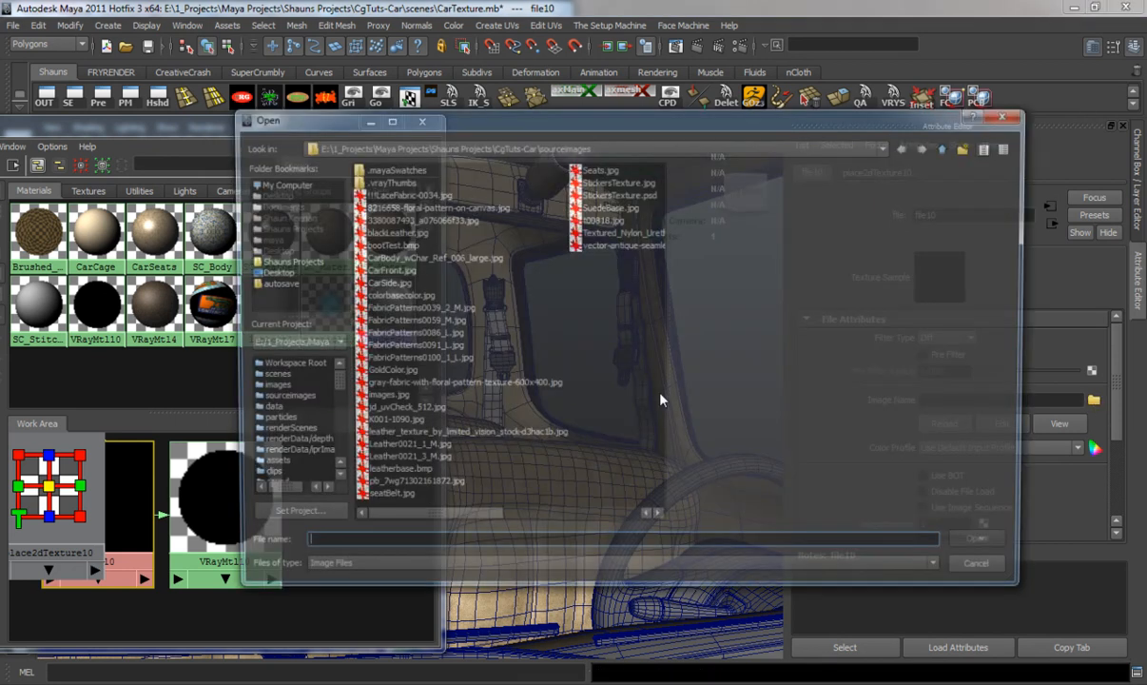
{"action": "left_click", "coordinate": [385, 492]}
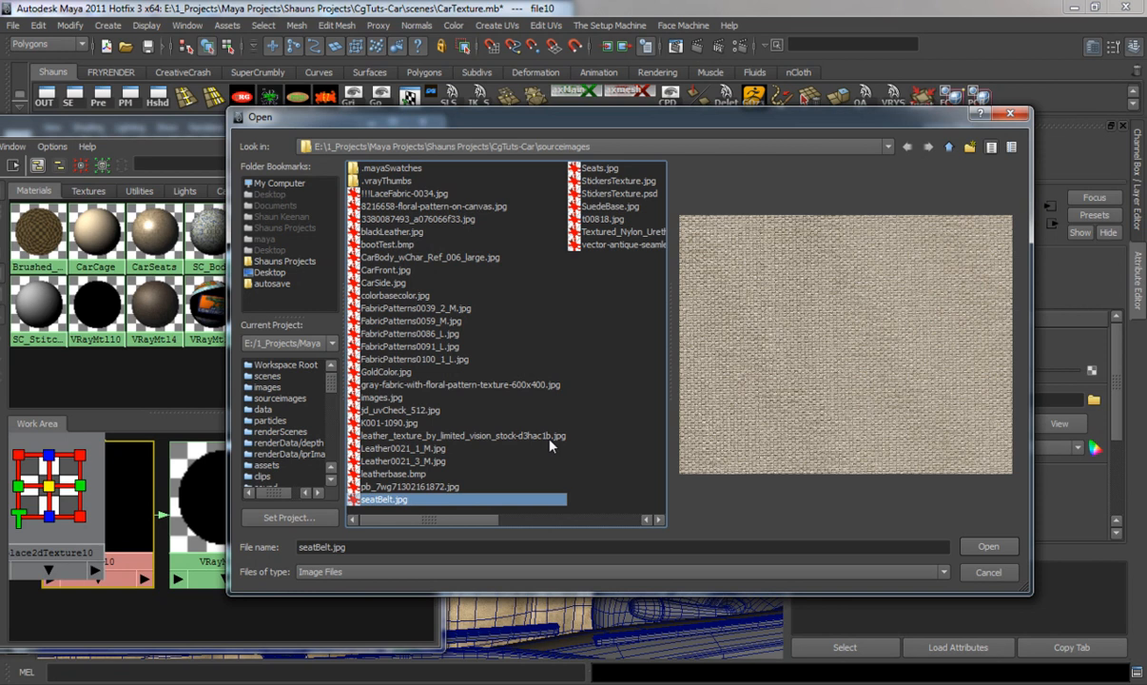
{"action": "left_click", "coordinate": [988, 546]}
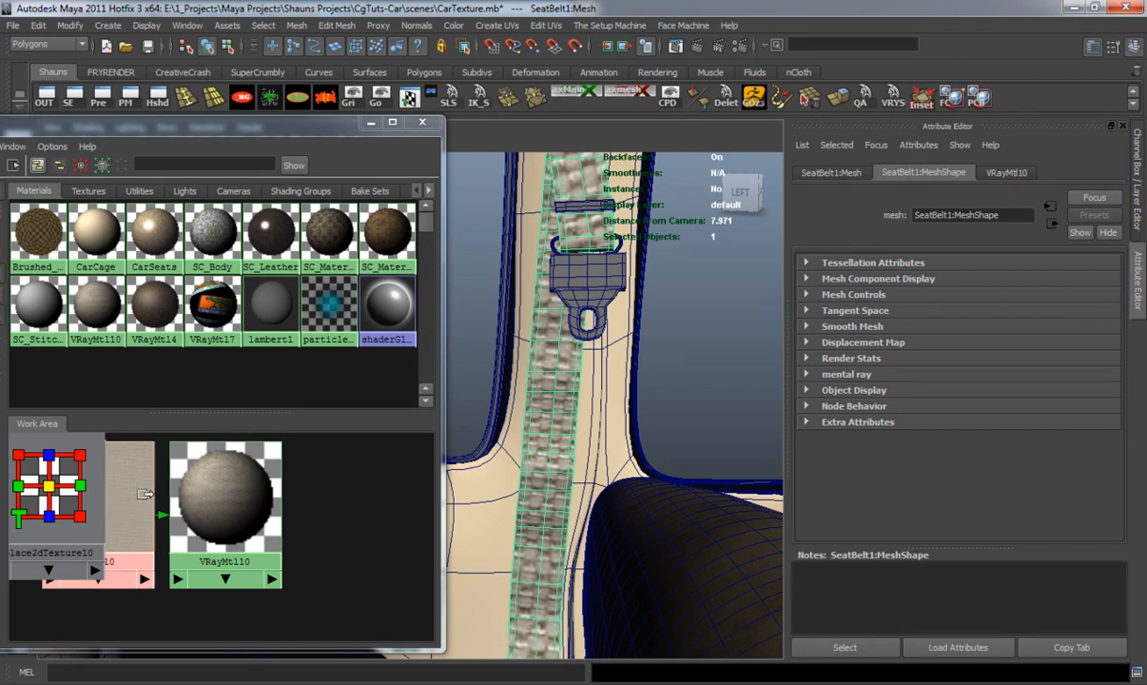
{"action": "mouse_move", "coordinate": [134, 493]}
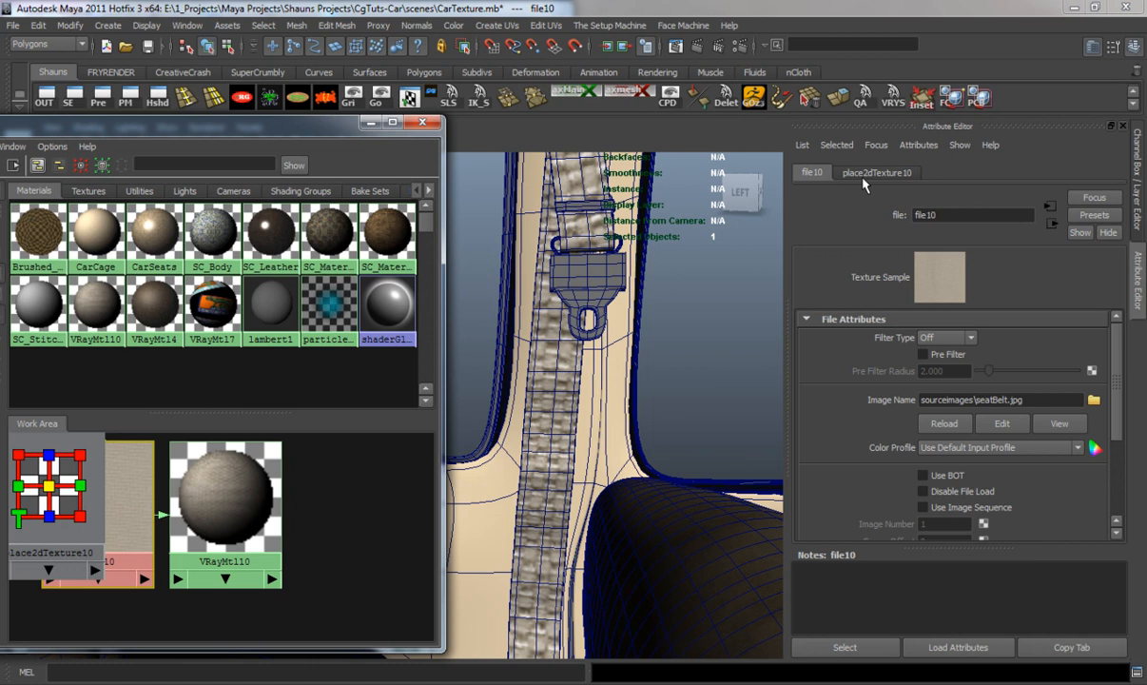
Enable Mirror U and V on place2dTexture10 and set Repeat UV to 10 by 10
{"action": "left_click", "coordinate": [876, 173]}
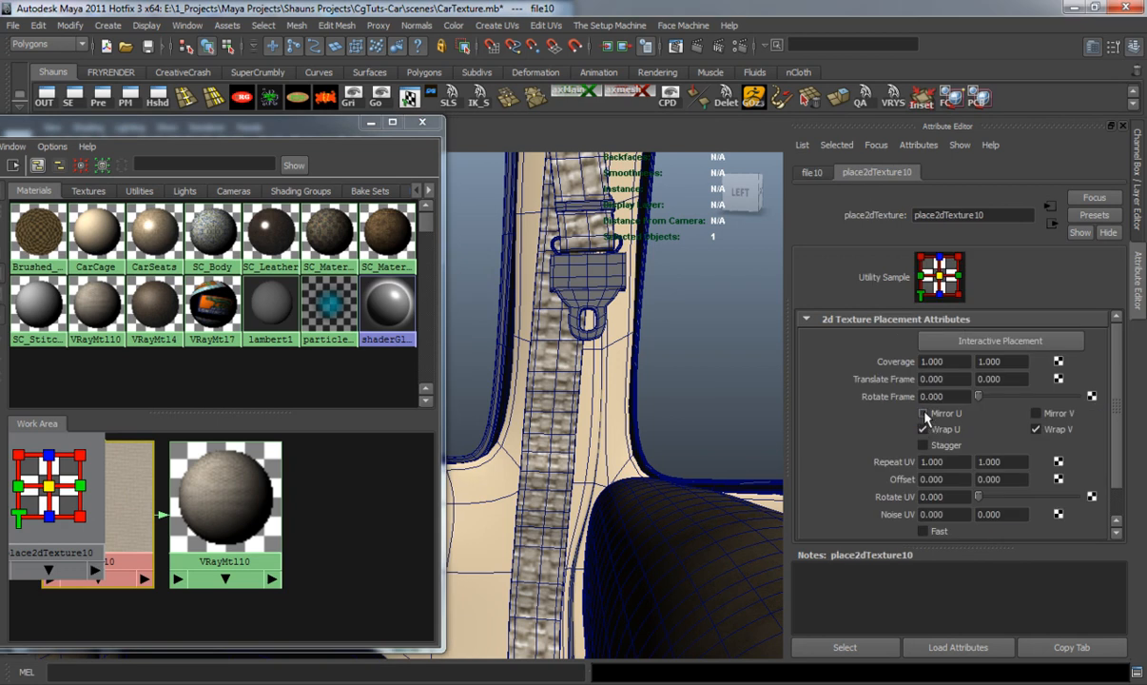
{"action": "left_click", "coordinate": [922, 413]}
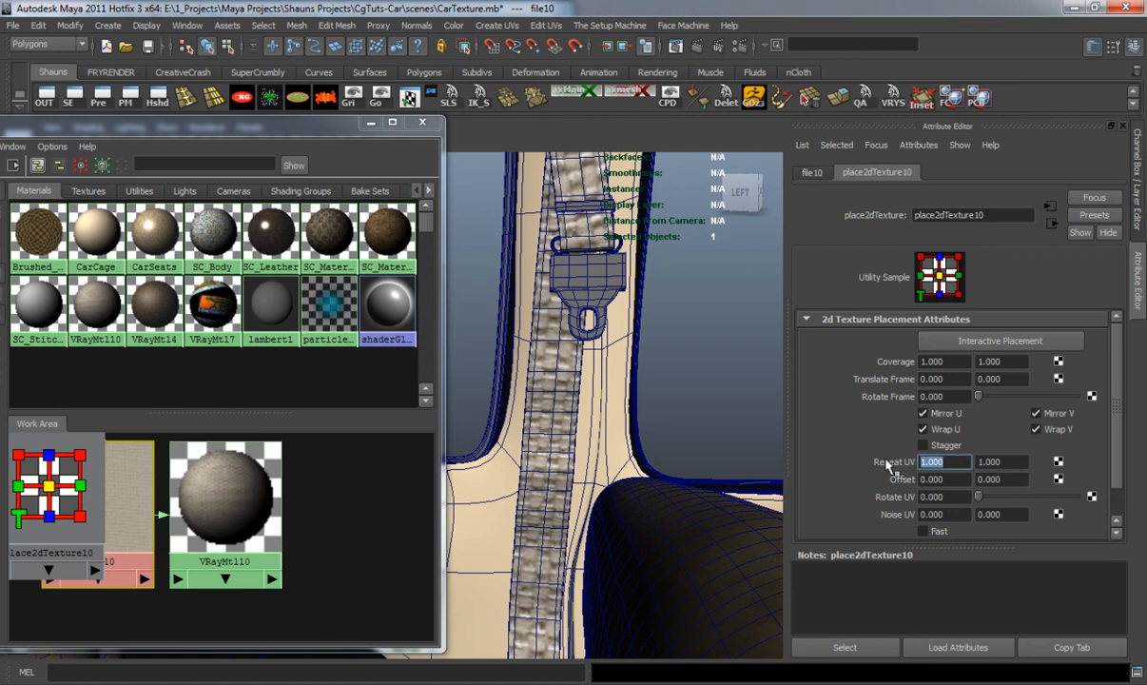
{"action": "type", "text": "10.000"}
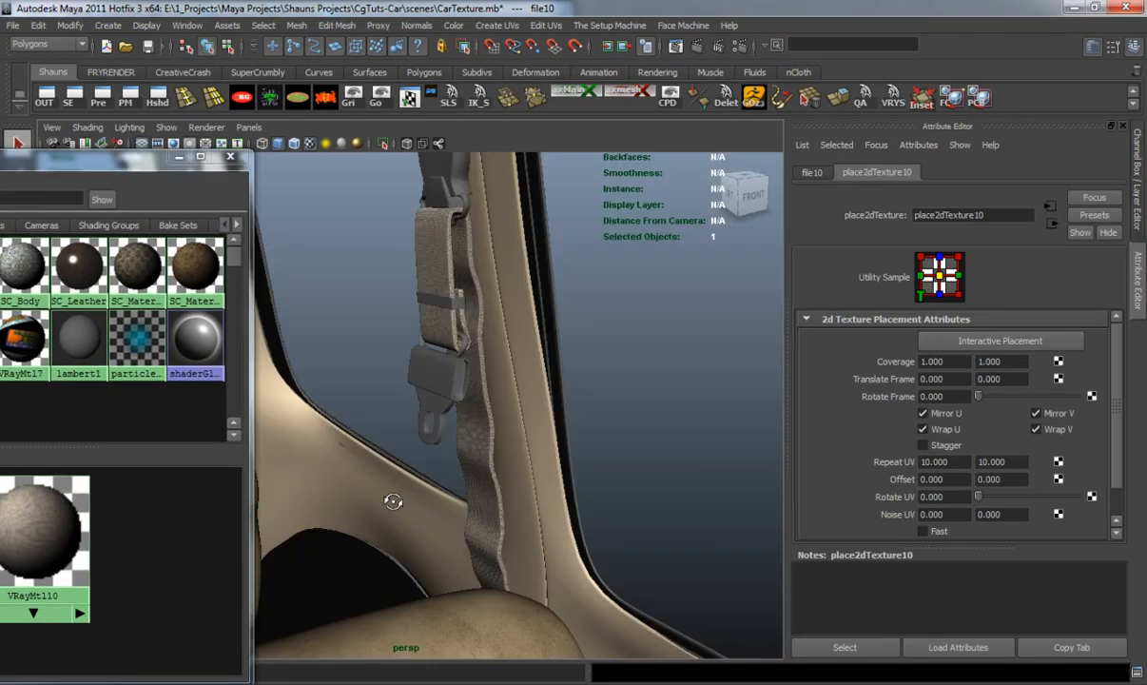
{"action": "left_click_drag", "start_coordinate": [393, 501], "coordinate": [517, 491]}
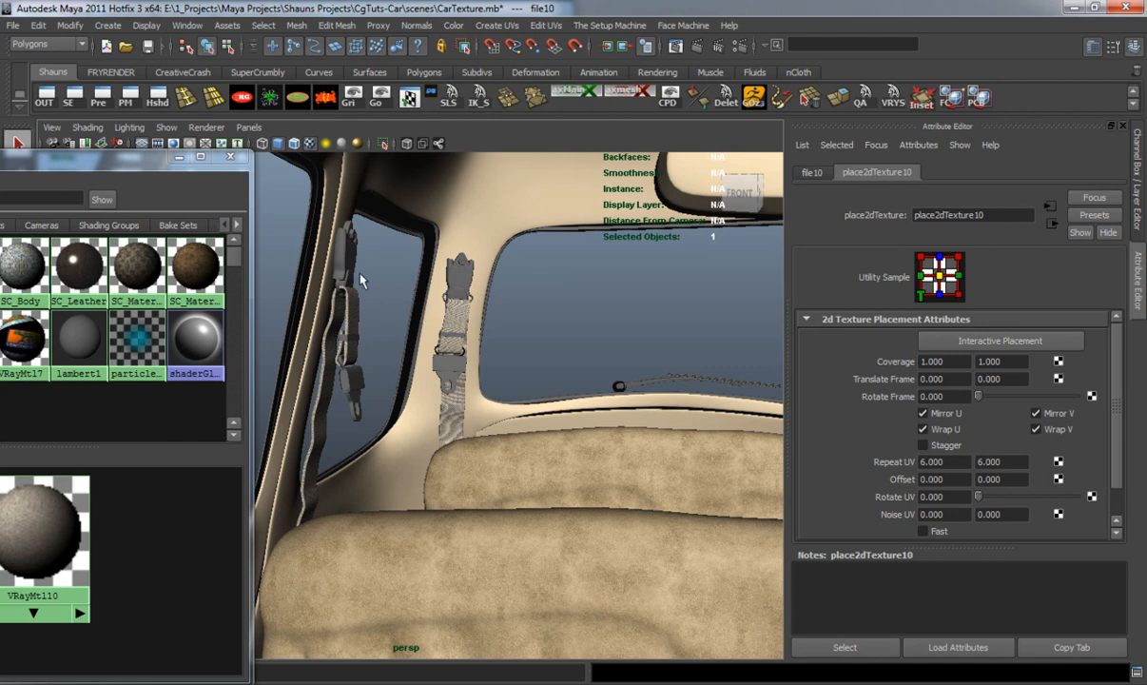
{"action": "mouse_move", "coordinate": [457, 225]}
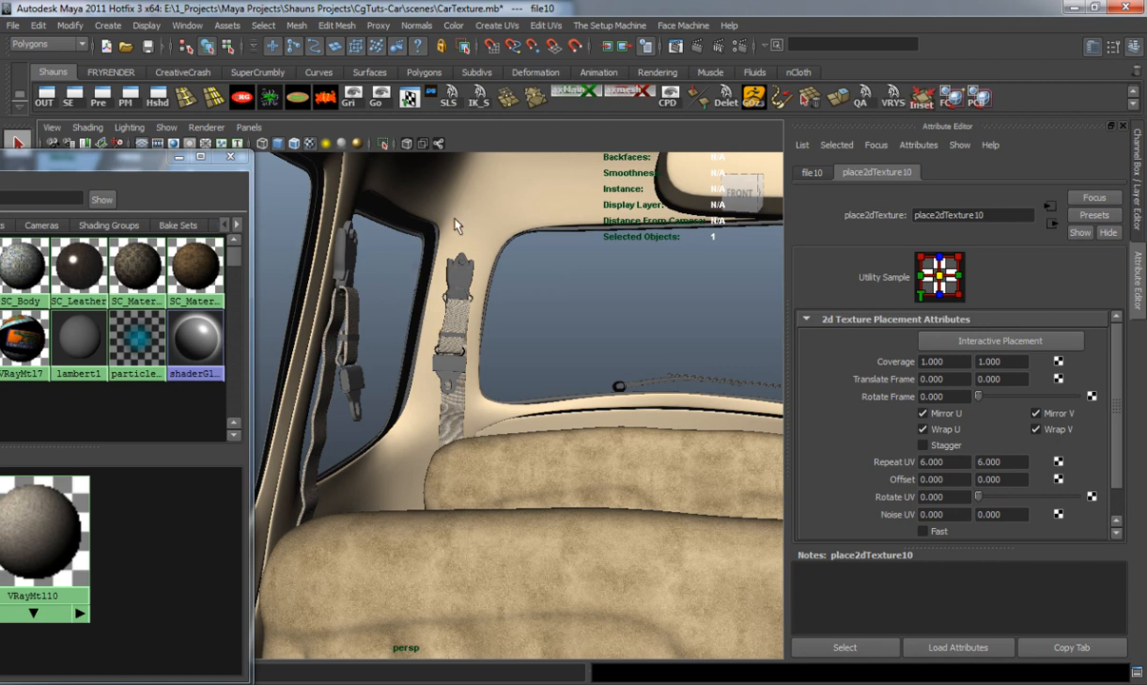
{"action": "mouse_move", "coordinate": [421, 276]}
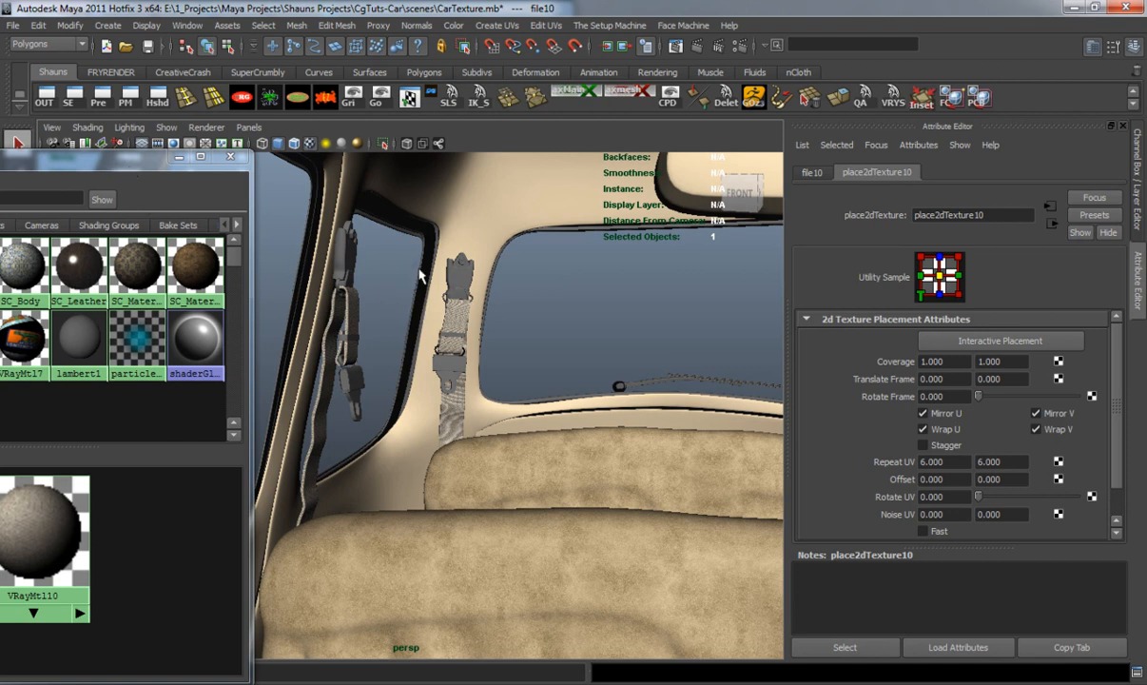
{"action": "mouse_move", "coordinate": [504, 210]}
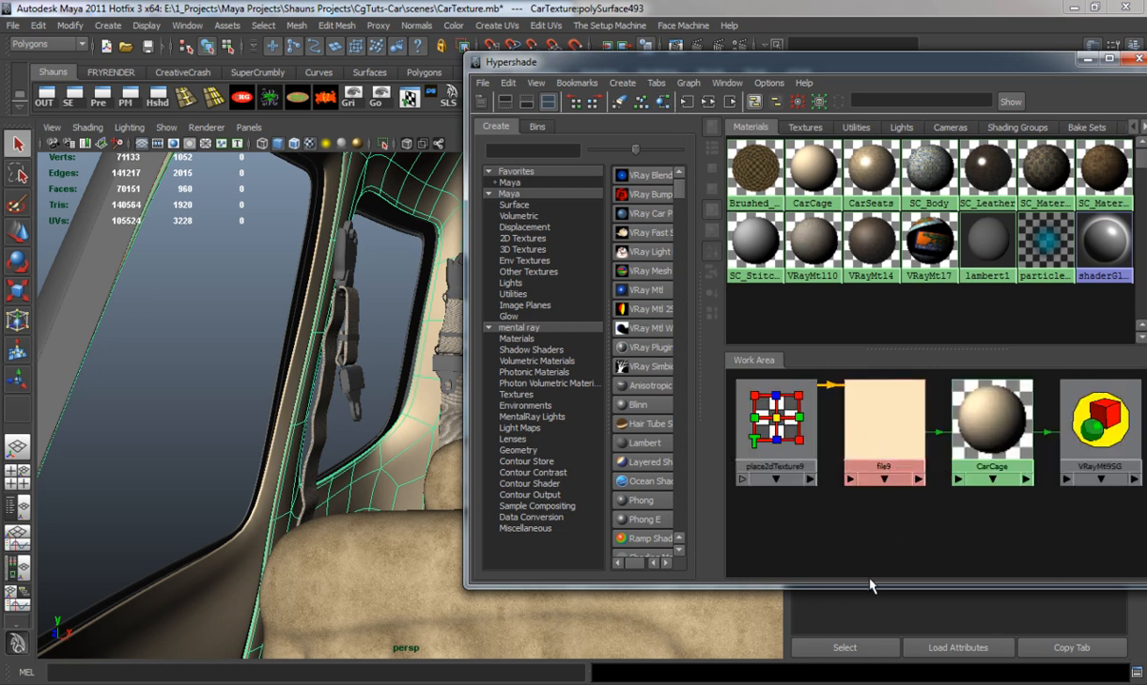
Create VRayMtl11 with brown diffuse, white reflection and 0.463 reflection amount
{"action": "left_click", "coordinate": [650, 290]}
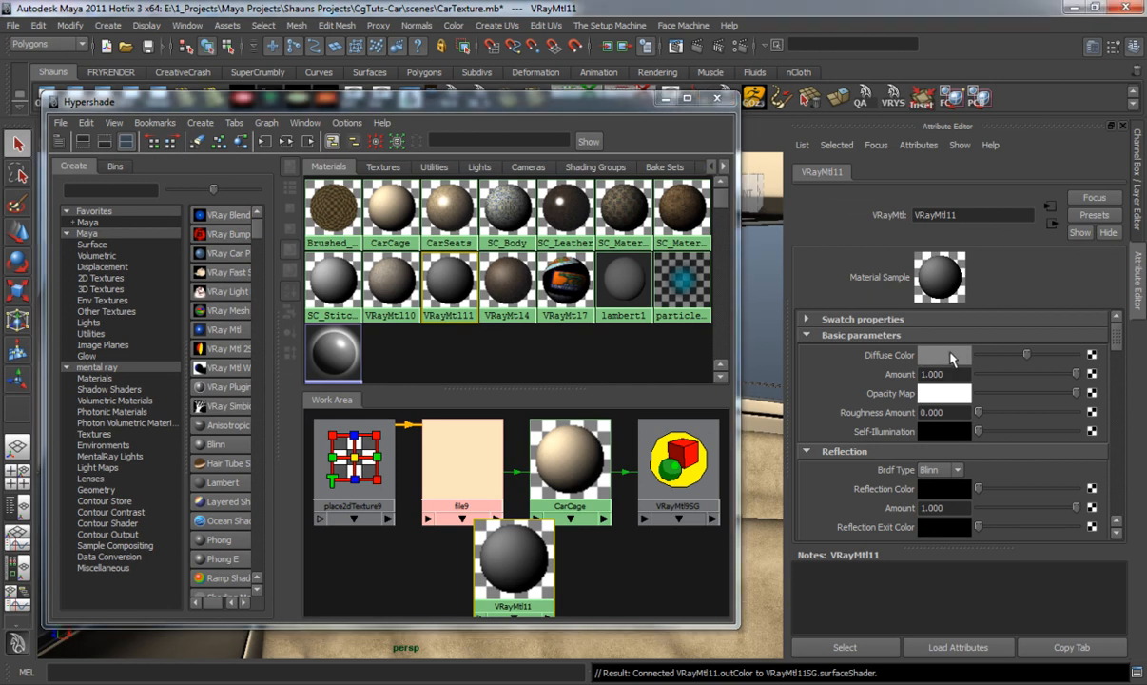
{"action": "left_click", "coordinate": [945, 355]}
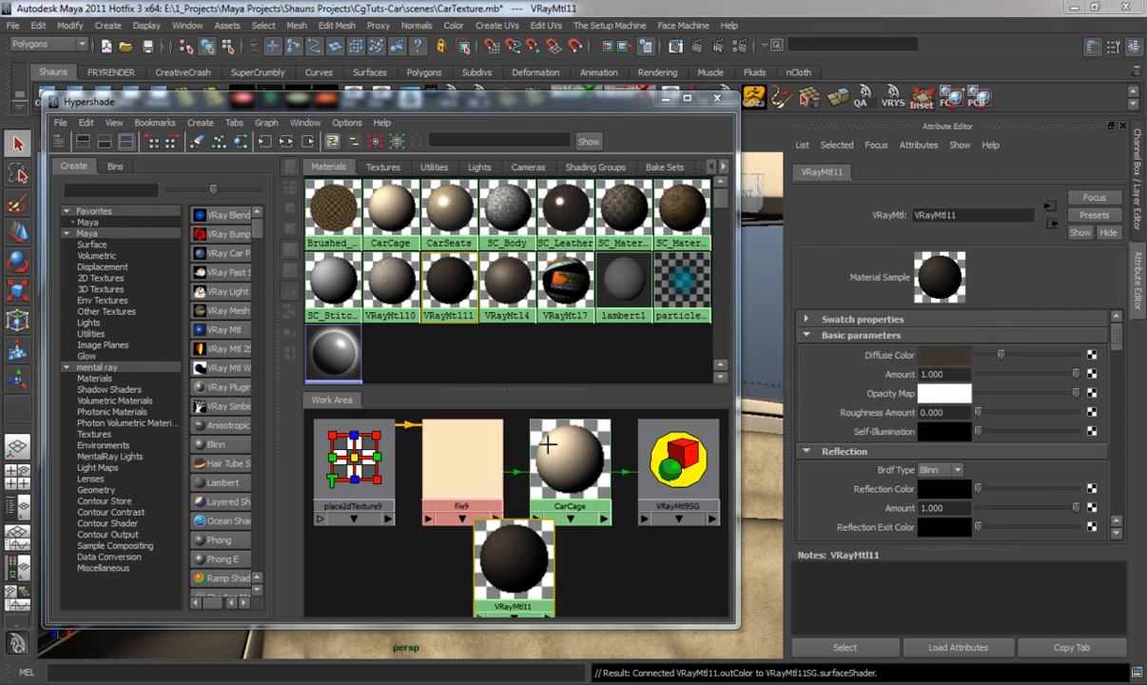
{"action": "left_click", "coordinate": [945, 355]}
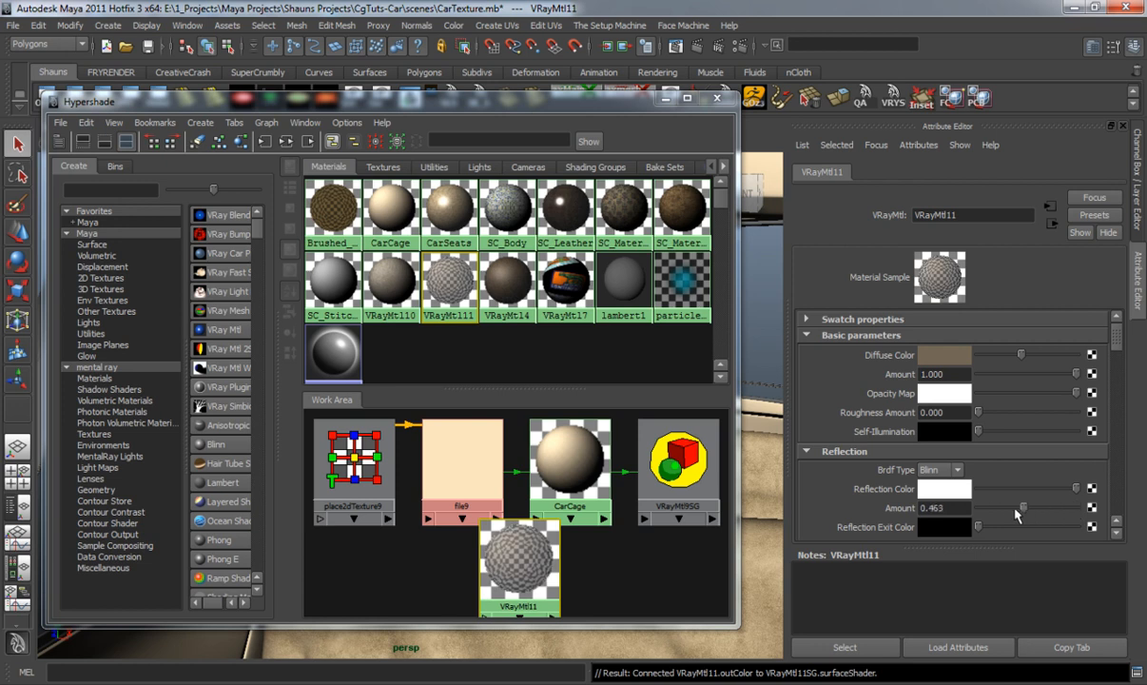
{"action": "left_click_drag", "start_coordinate": [1024, 507], "coordinate": [979, 507]}
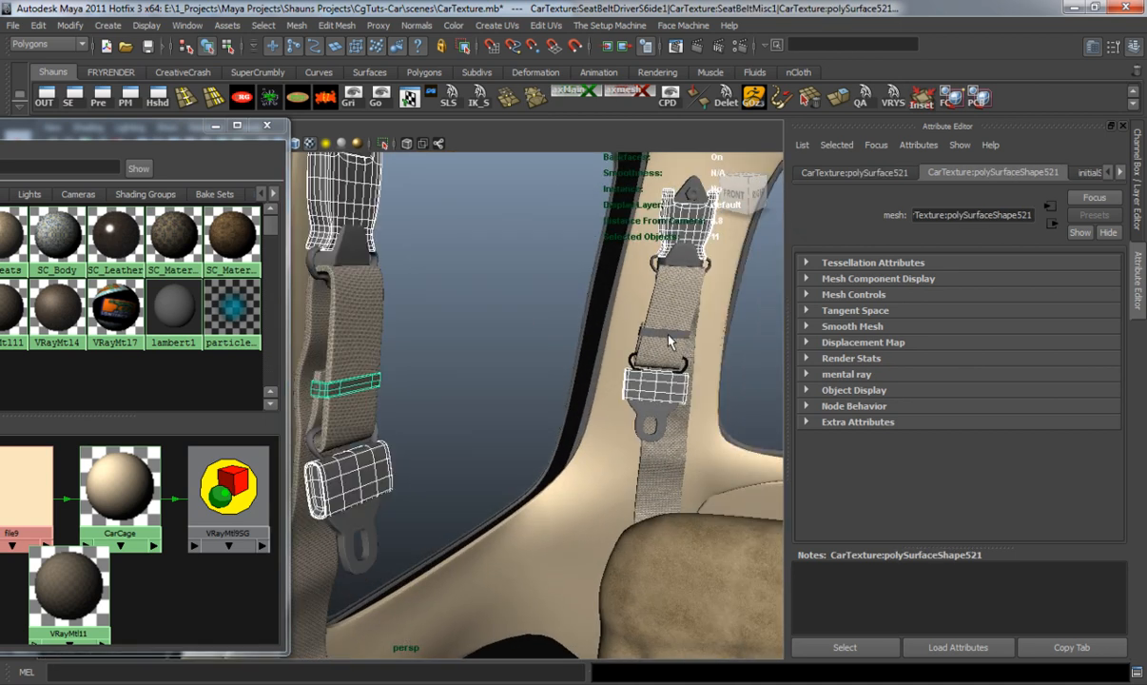
Assign VRayMtl11 to the selected seat belt loop parts
{"action": "right_click", "coordinate": [119, 485]}
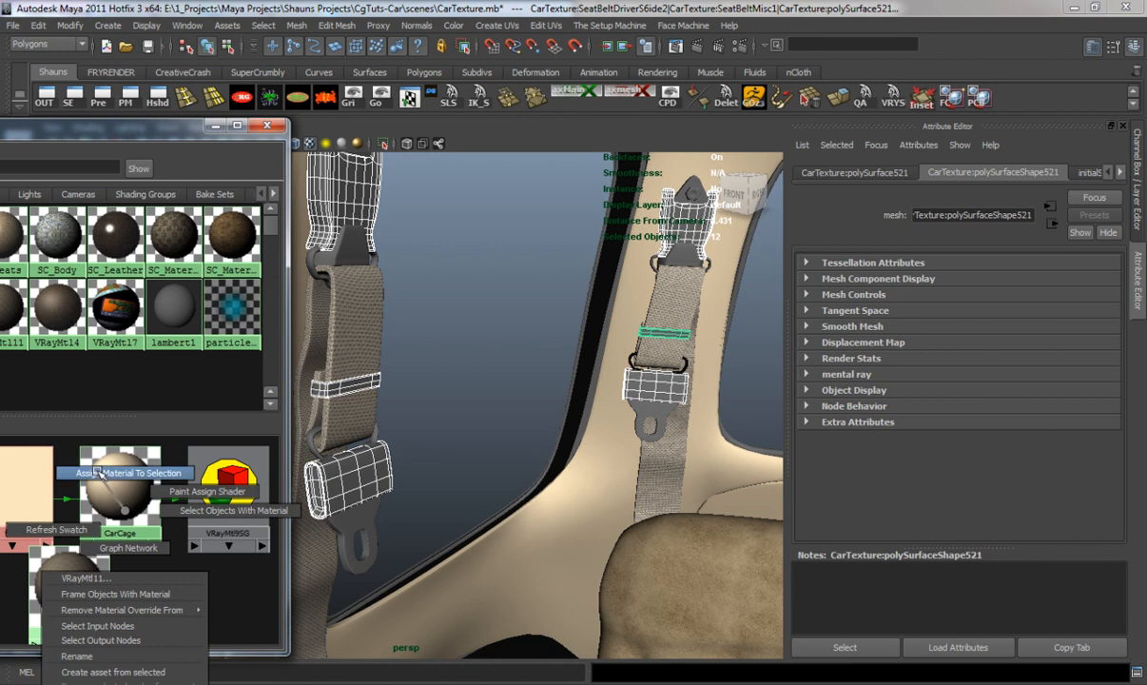
{"action": "left_click", "coordinate": [124, 473]}
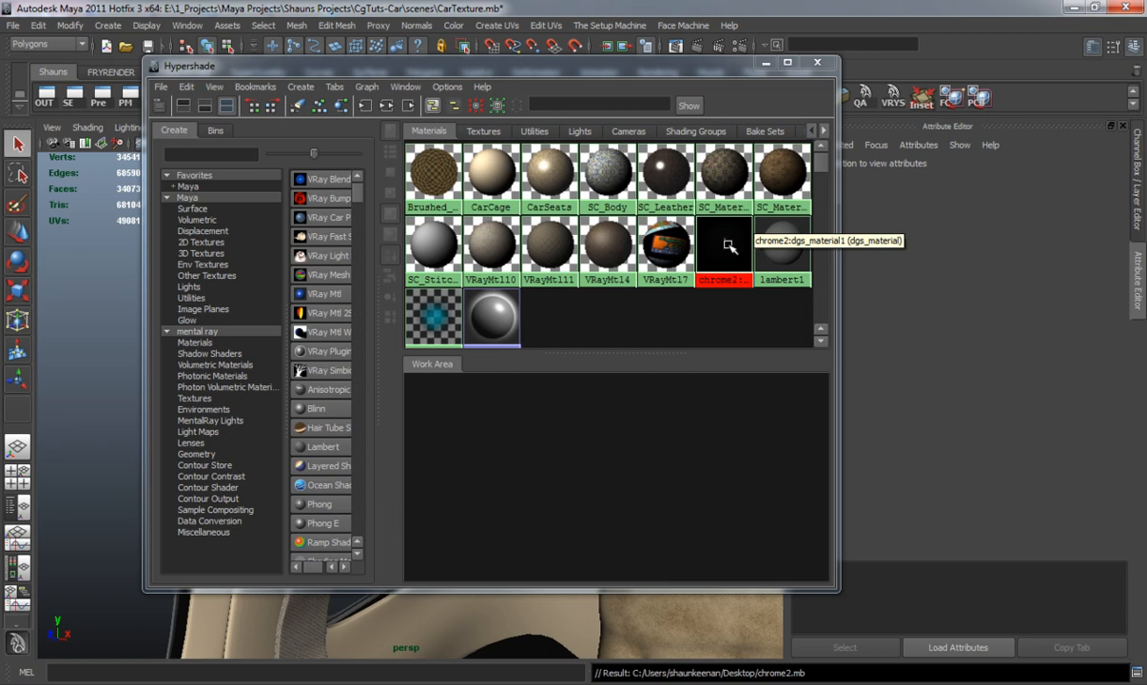
Select and delete the chrome2:dgs_material1 swatch in Hypershade
{"action": "left_click", "coordinate": [723, 246]}
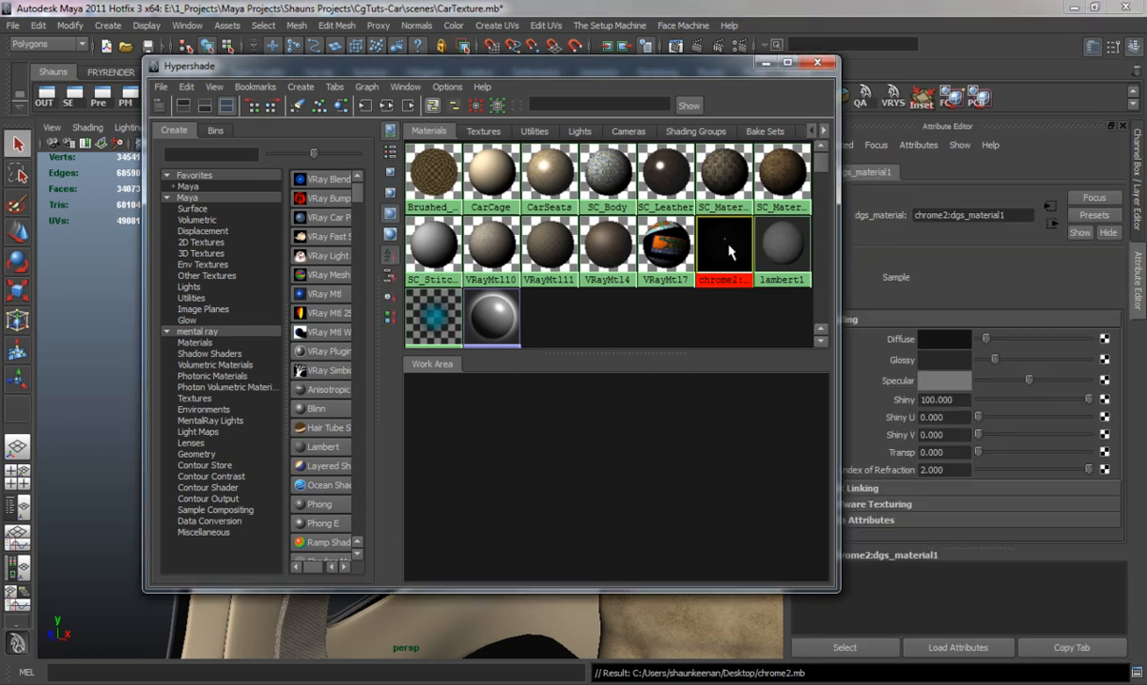
{"action": "mouse_move", "coordinate": [725, 248]}
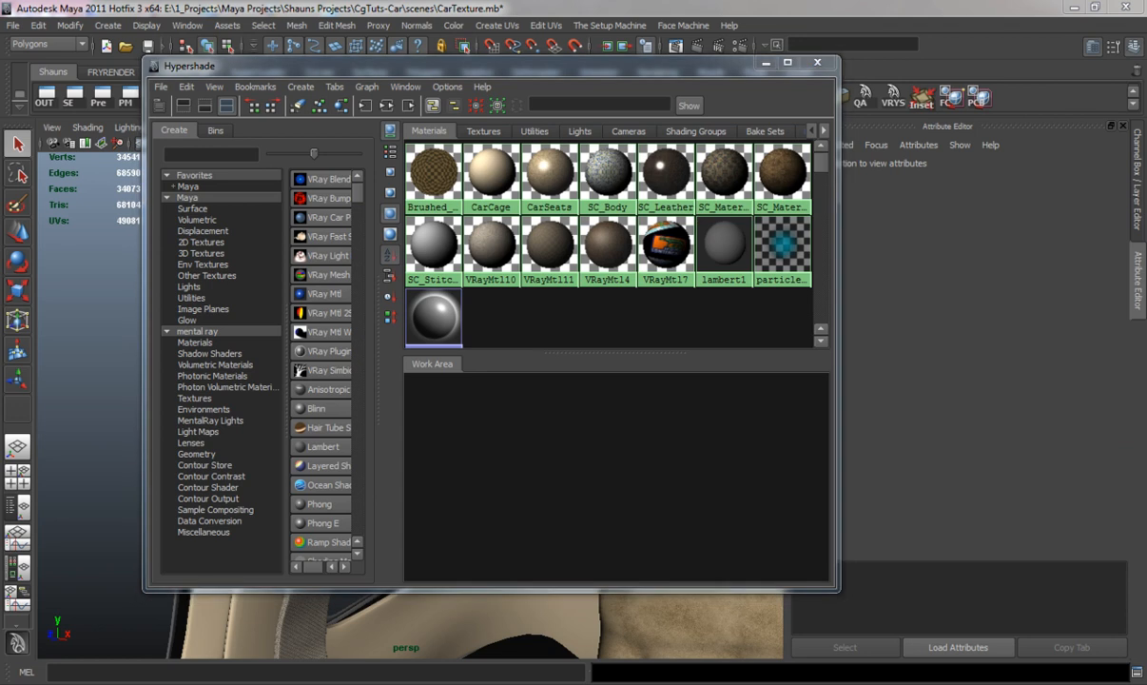
Import Chrome.mb from the desktop into the scene
{"action": "left_click", "coordinate": [12, 24]}
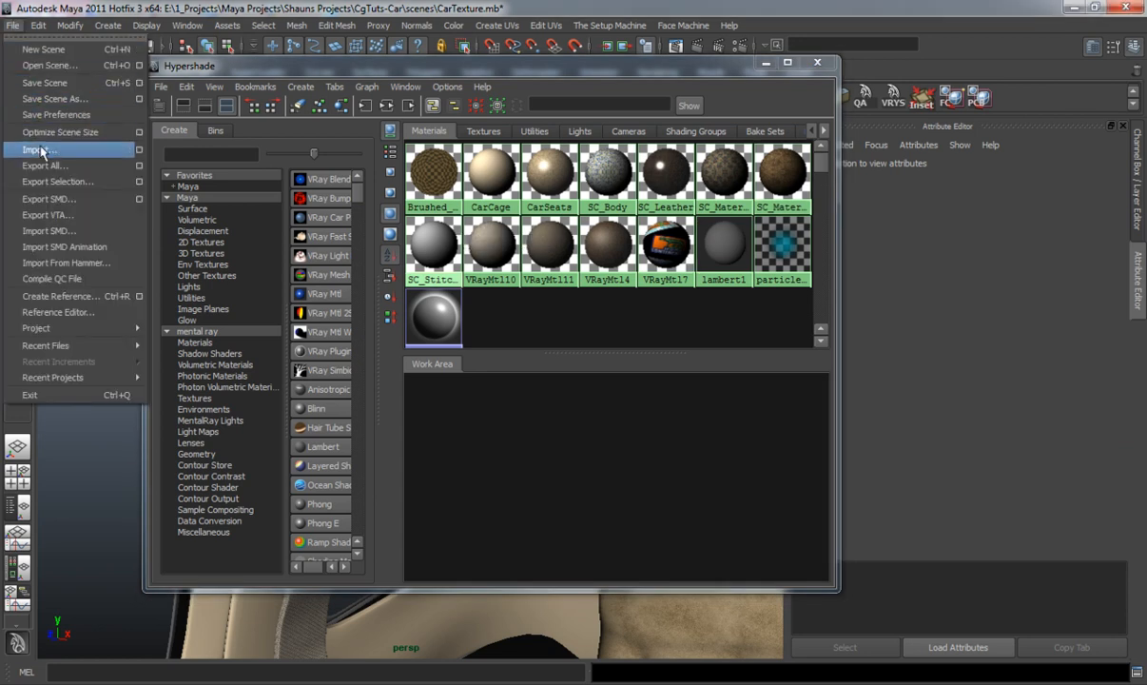
{"action": "left_click", "coordinate": [40, 149]}
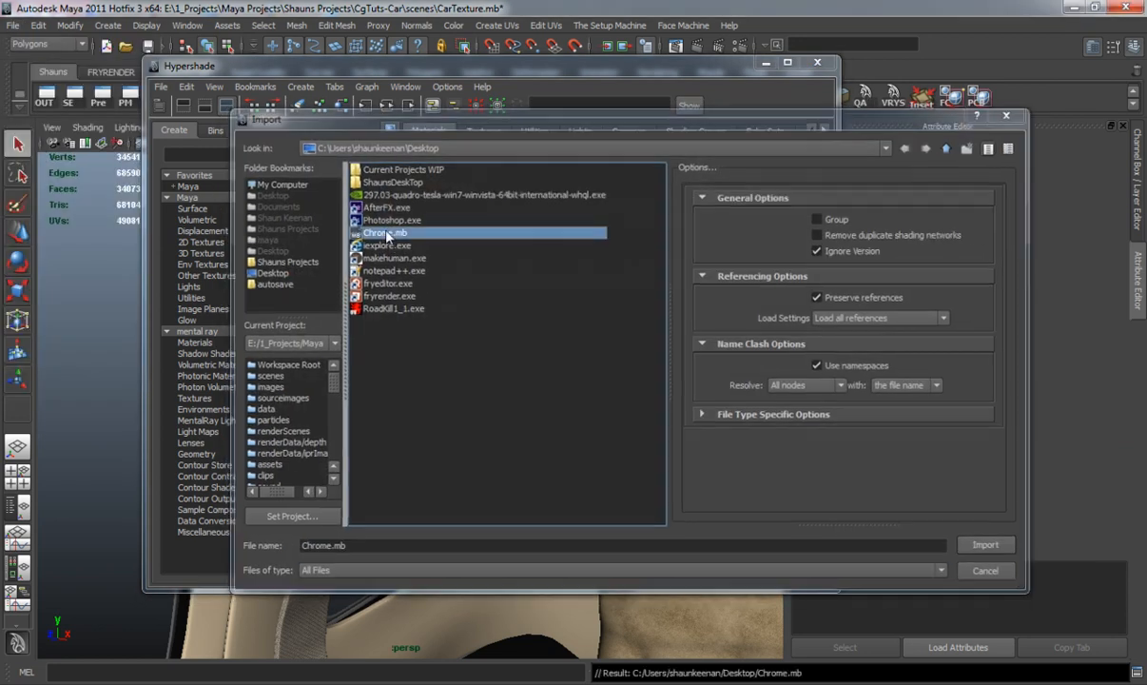
{"action": "left_click", "coordinate": [985, 544]}
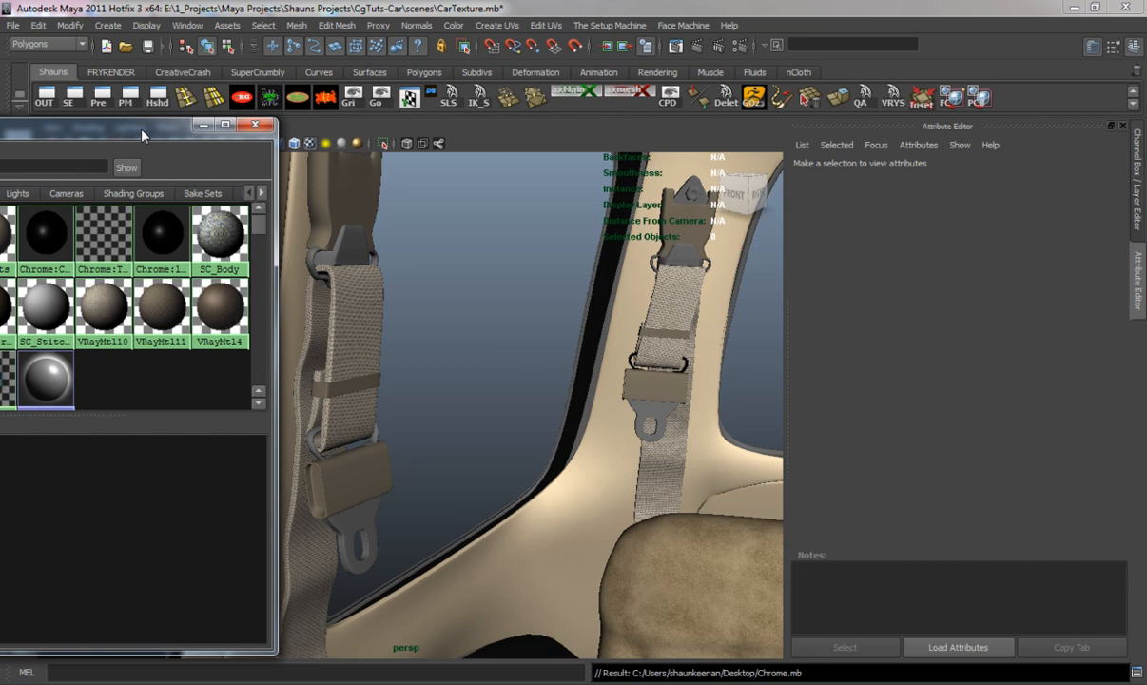
Select both belts' clips and buckle rings and assign the Chrome layered shader
{"action": "left_click", "coordinate": [350, 251]}
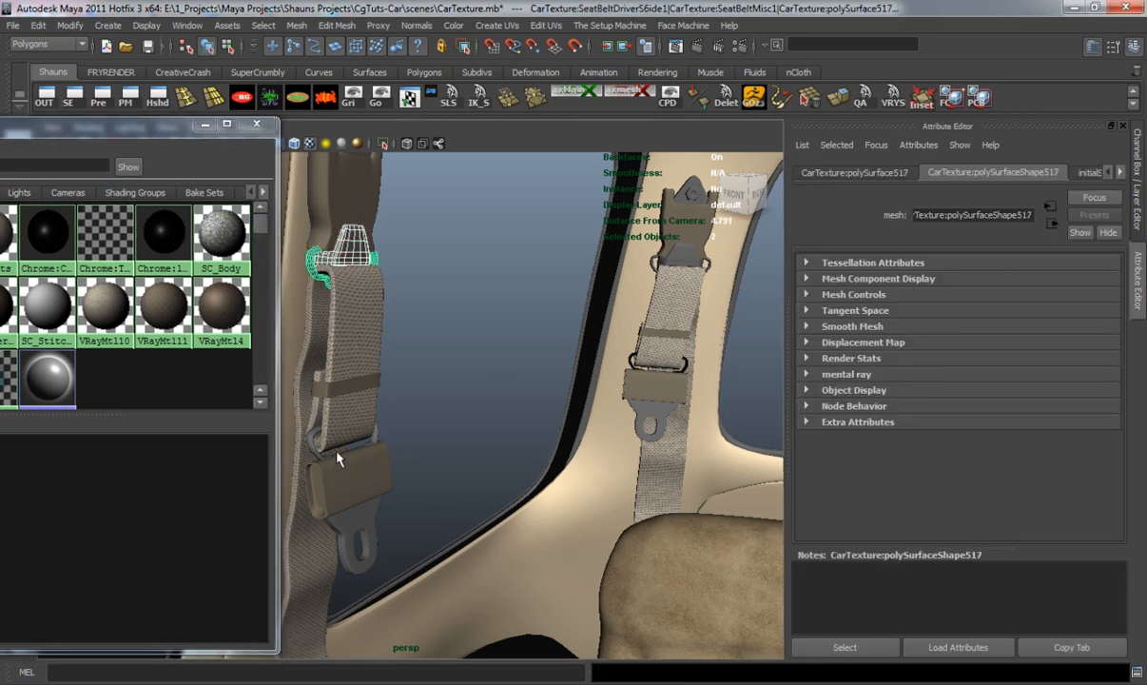
{"action": "left_click", "coordinate": [342, 437]}
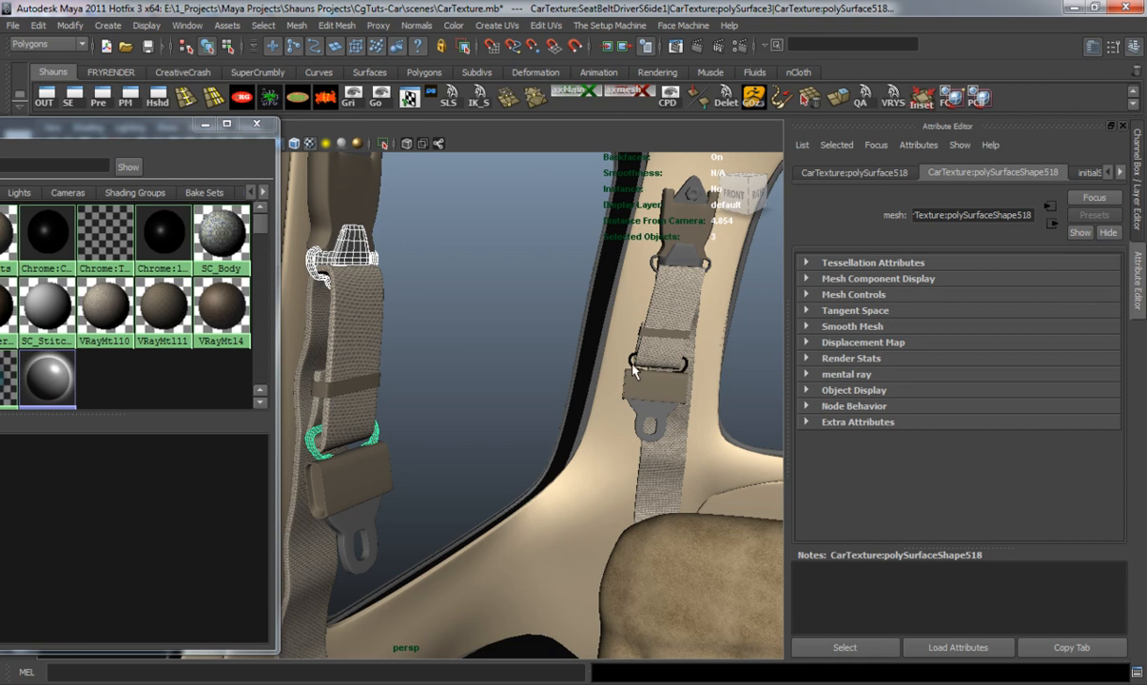
{"action": "left_click", "coordinate": [657, 371]}
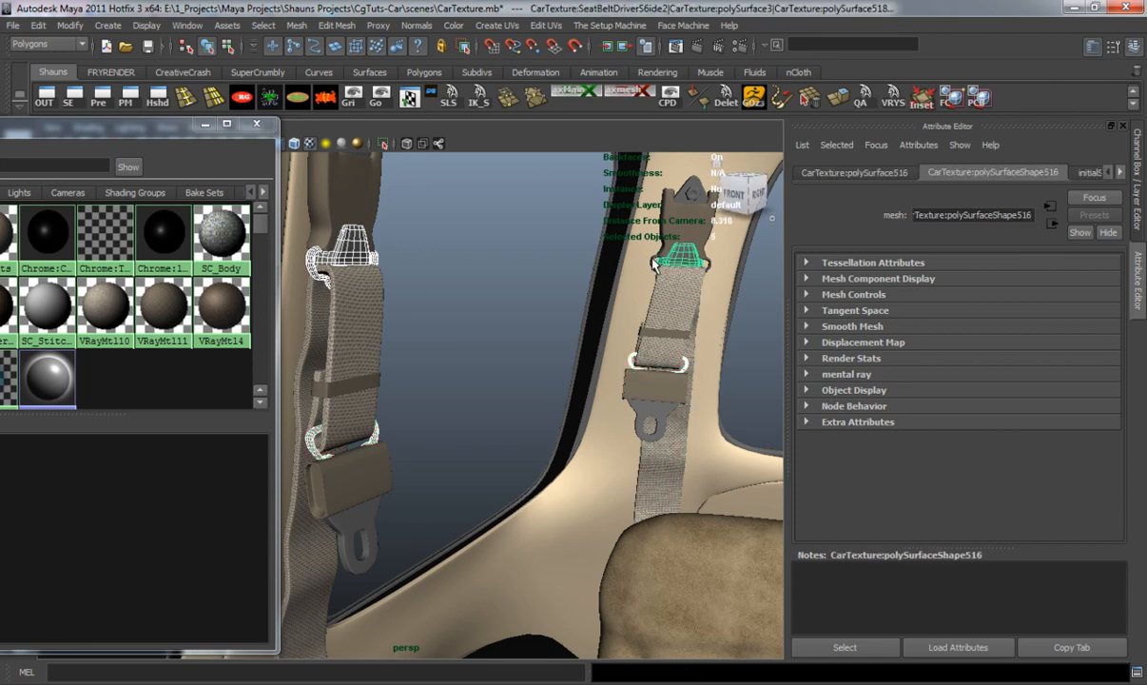
{"action": "left_click", "coordinate": [654, 428]}
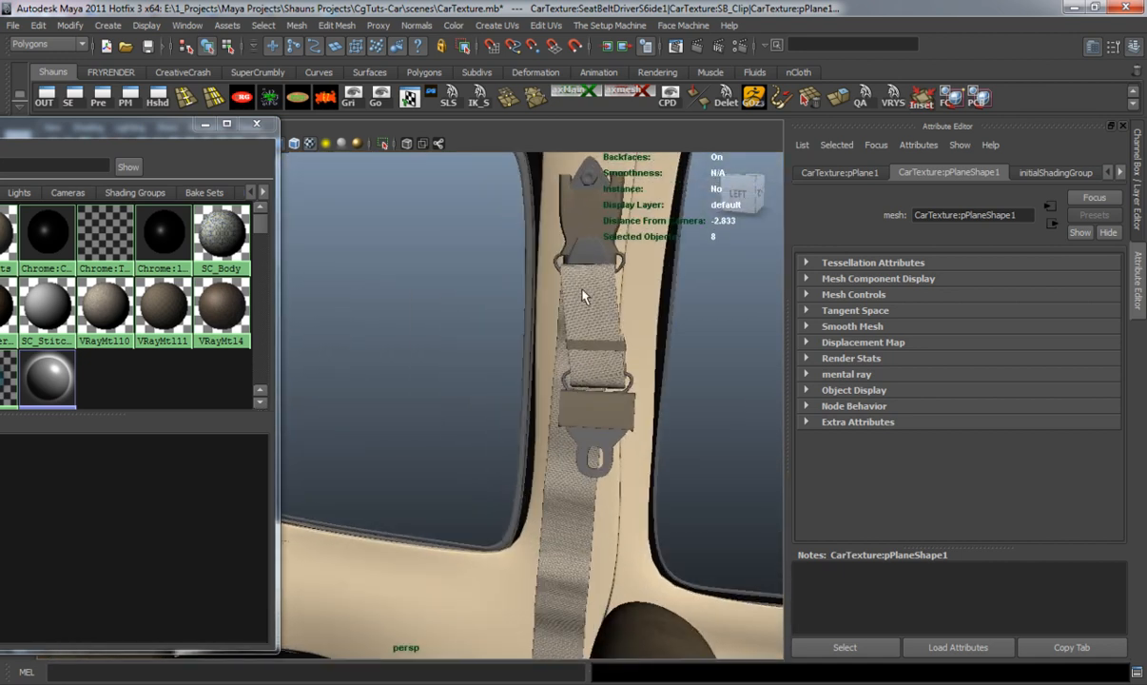
{"action": "left_click", "coordinate": [588, 252]}
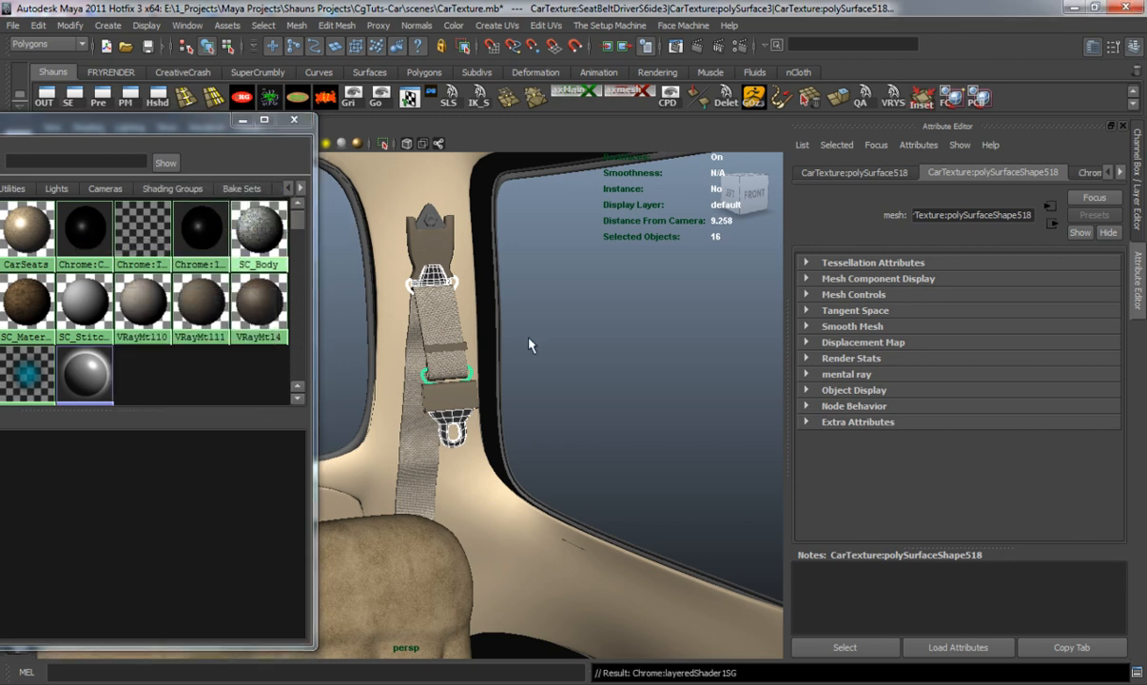
Select the two belt strap planes and assign VRayMtl111
{"action": "left_click", "coordinate": [430, 216]}
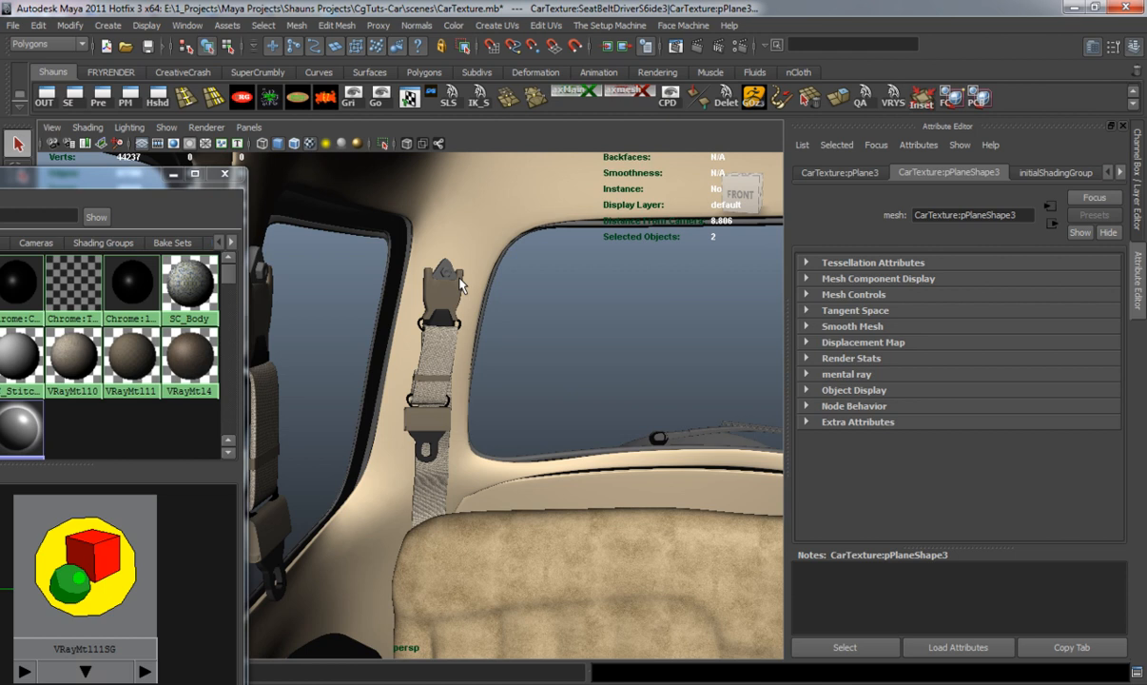
{"action": "left_click", "coordinate": [445, 271]}
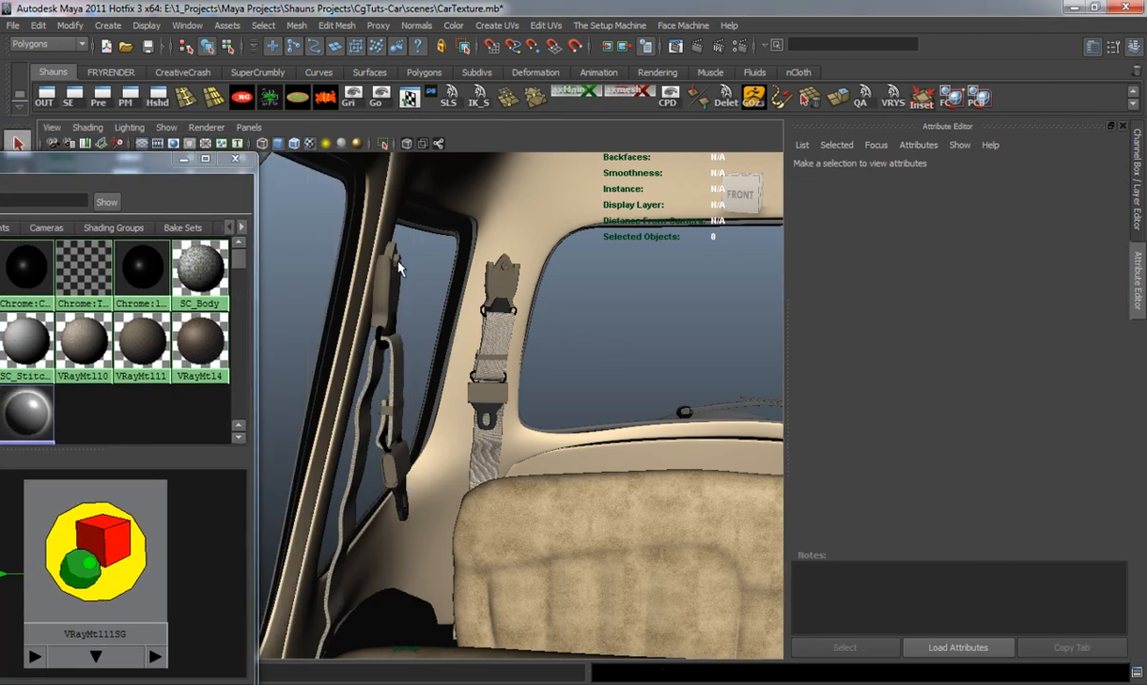
Select the belt helix pieces and assign them VRayMtl111
{"action": "left_click", "coordinate": [504, 267]}
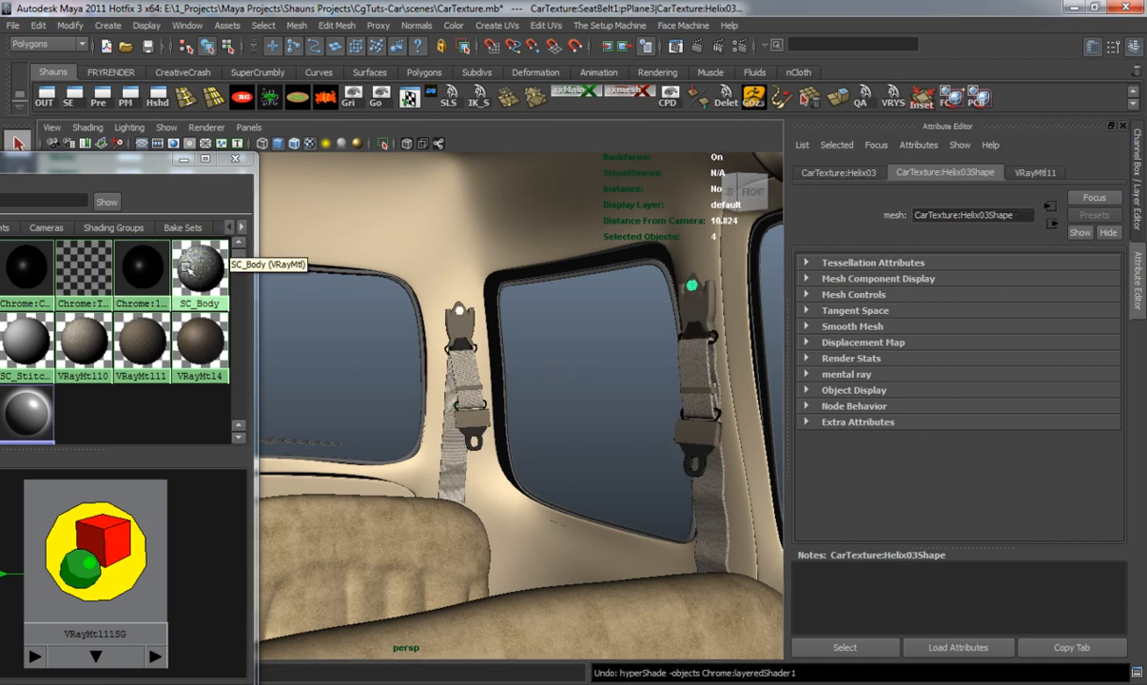
{"action": "left_click", "coordinate": [608, 371]}
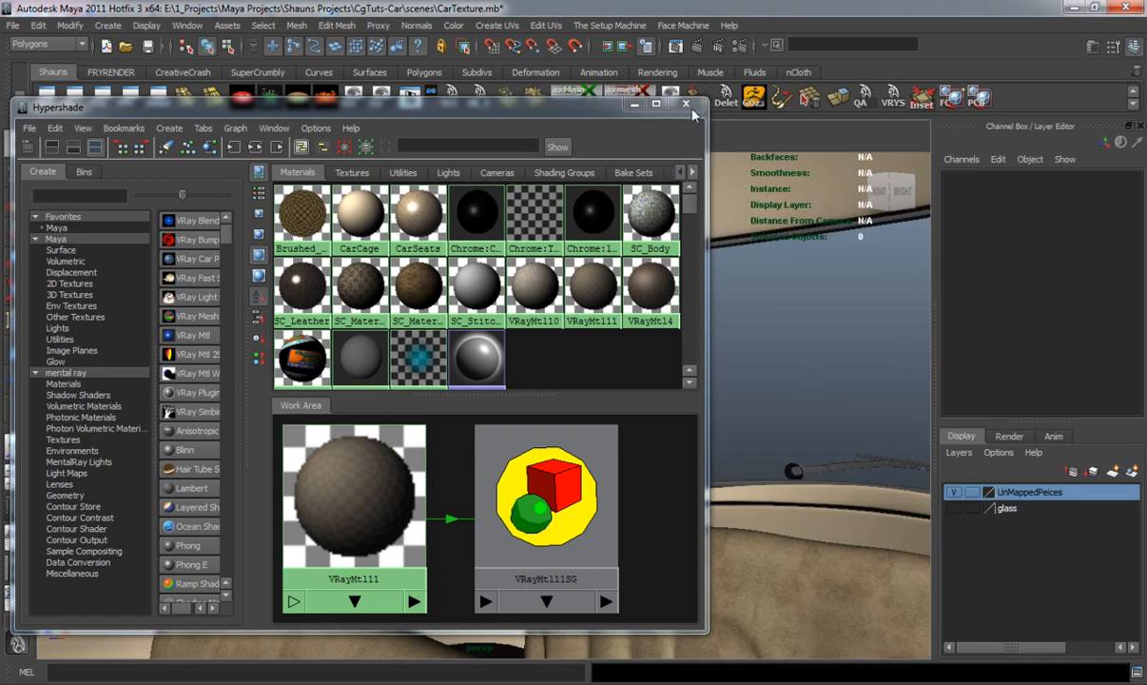
Close the Hypershade and bring up the marking menu on interior trim polySurface496
{"action": "left_click", "coordinate": [684, 103]}
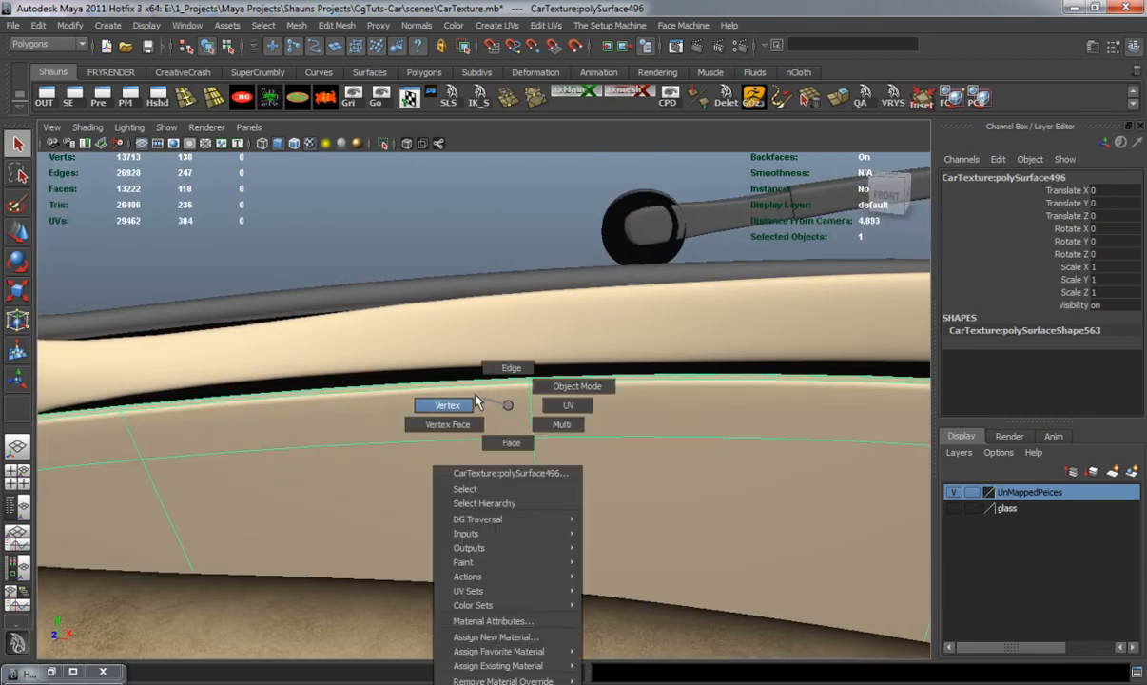
Assign the existing interior material to the beige trim panel polySurface496
{"action": "left_click", "coordinate": [447, 404]}
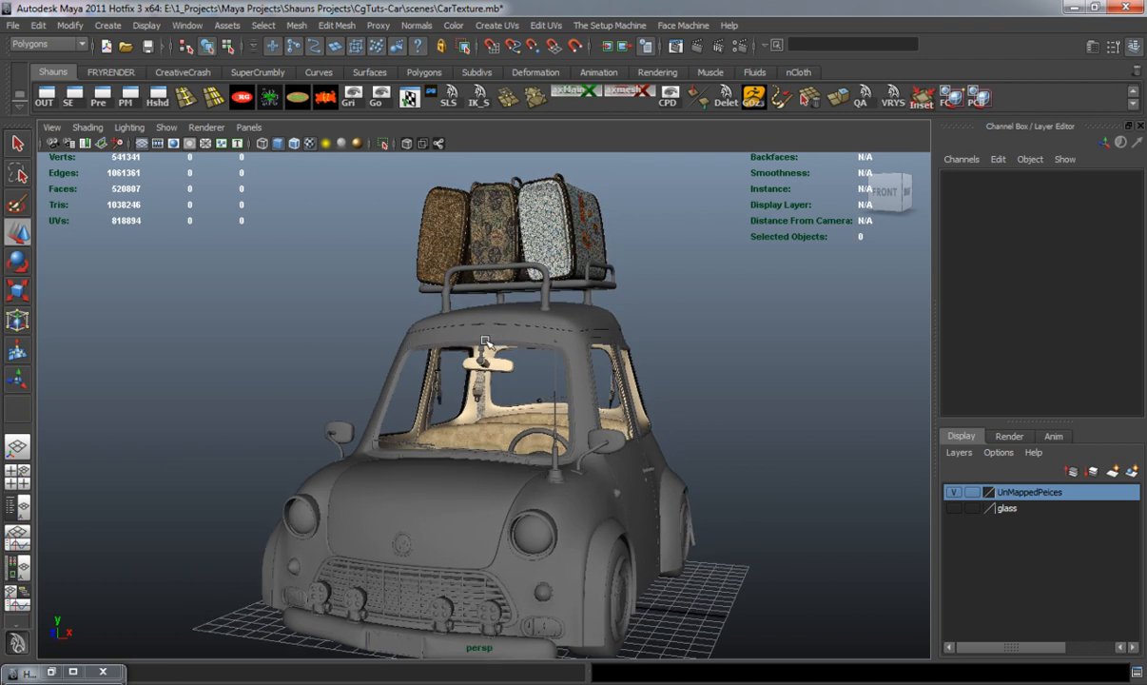
{"action": "mouse_move", "coordinate": [494, 455]}
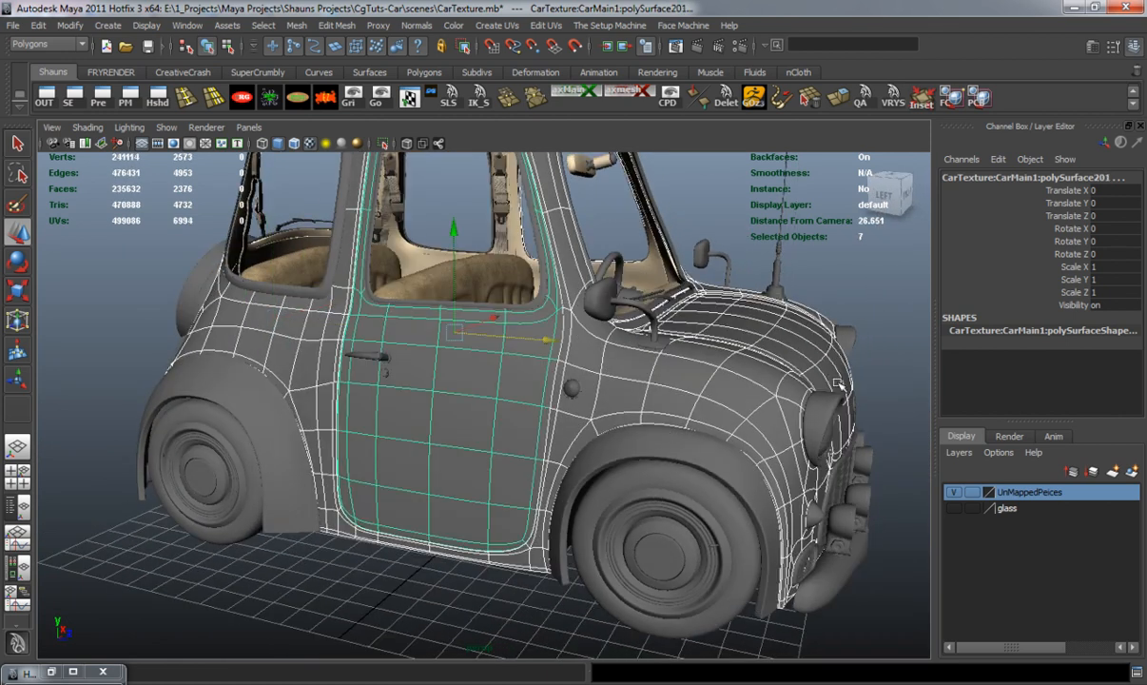
{"action": "mouse_move", "coordinate": [837, 384]}
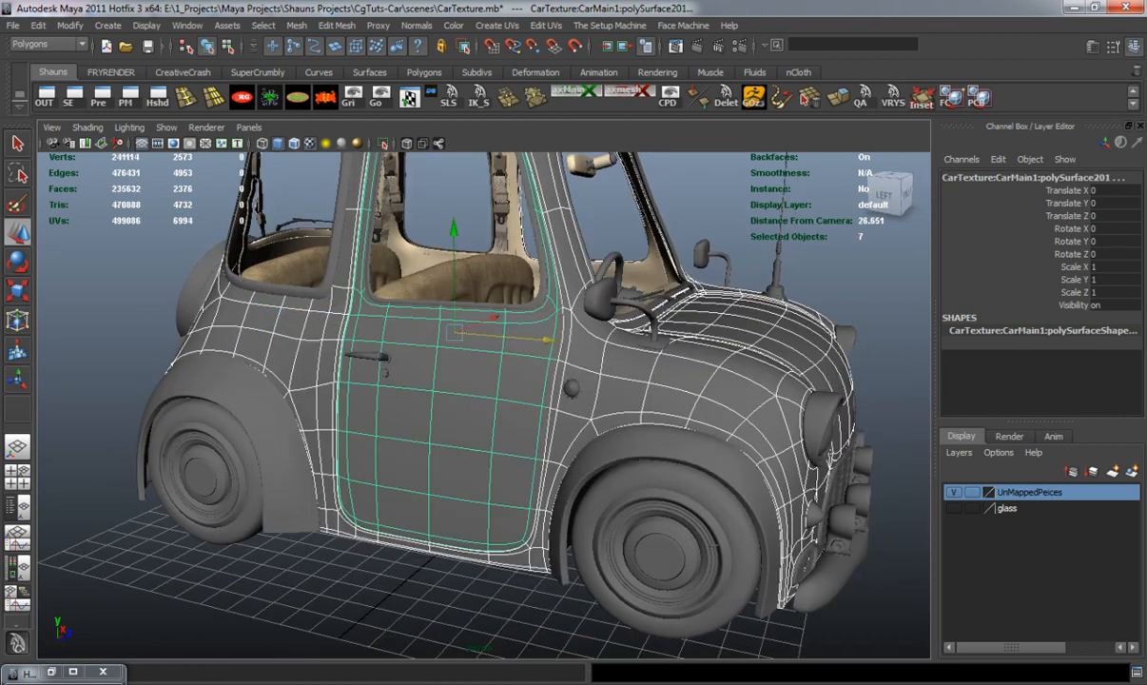